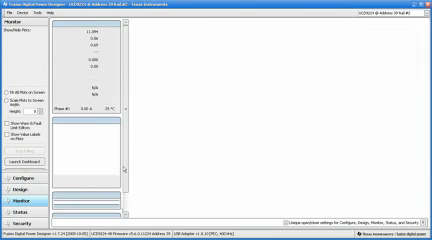
Step: Open the Status view to show the UCD9224 status register fault flags
{"action": "left_click", "coordinate": [22, 149]}
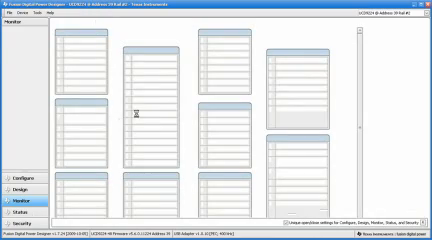
{"action": "left_click", "coordinate": [18, 198]}
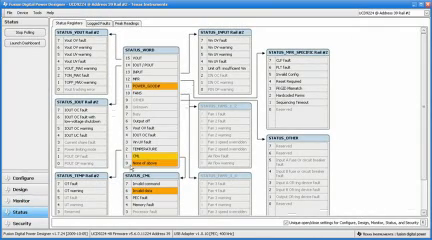